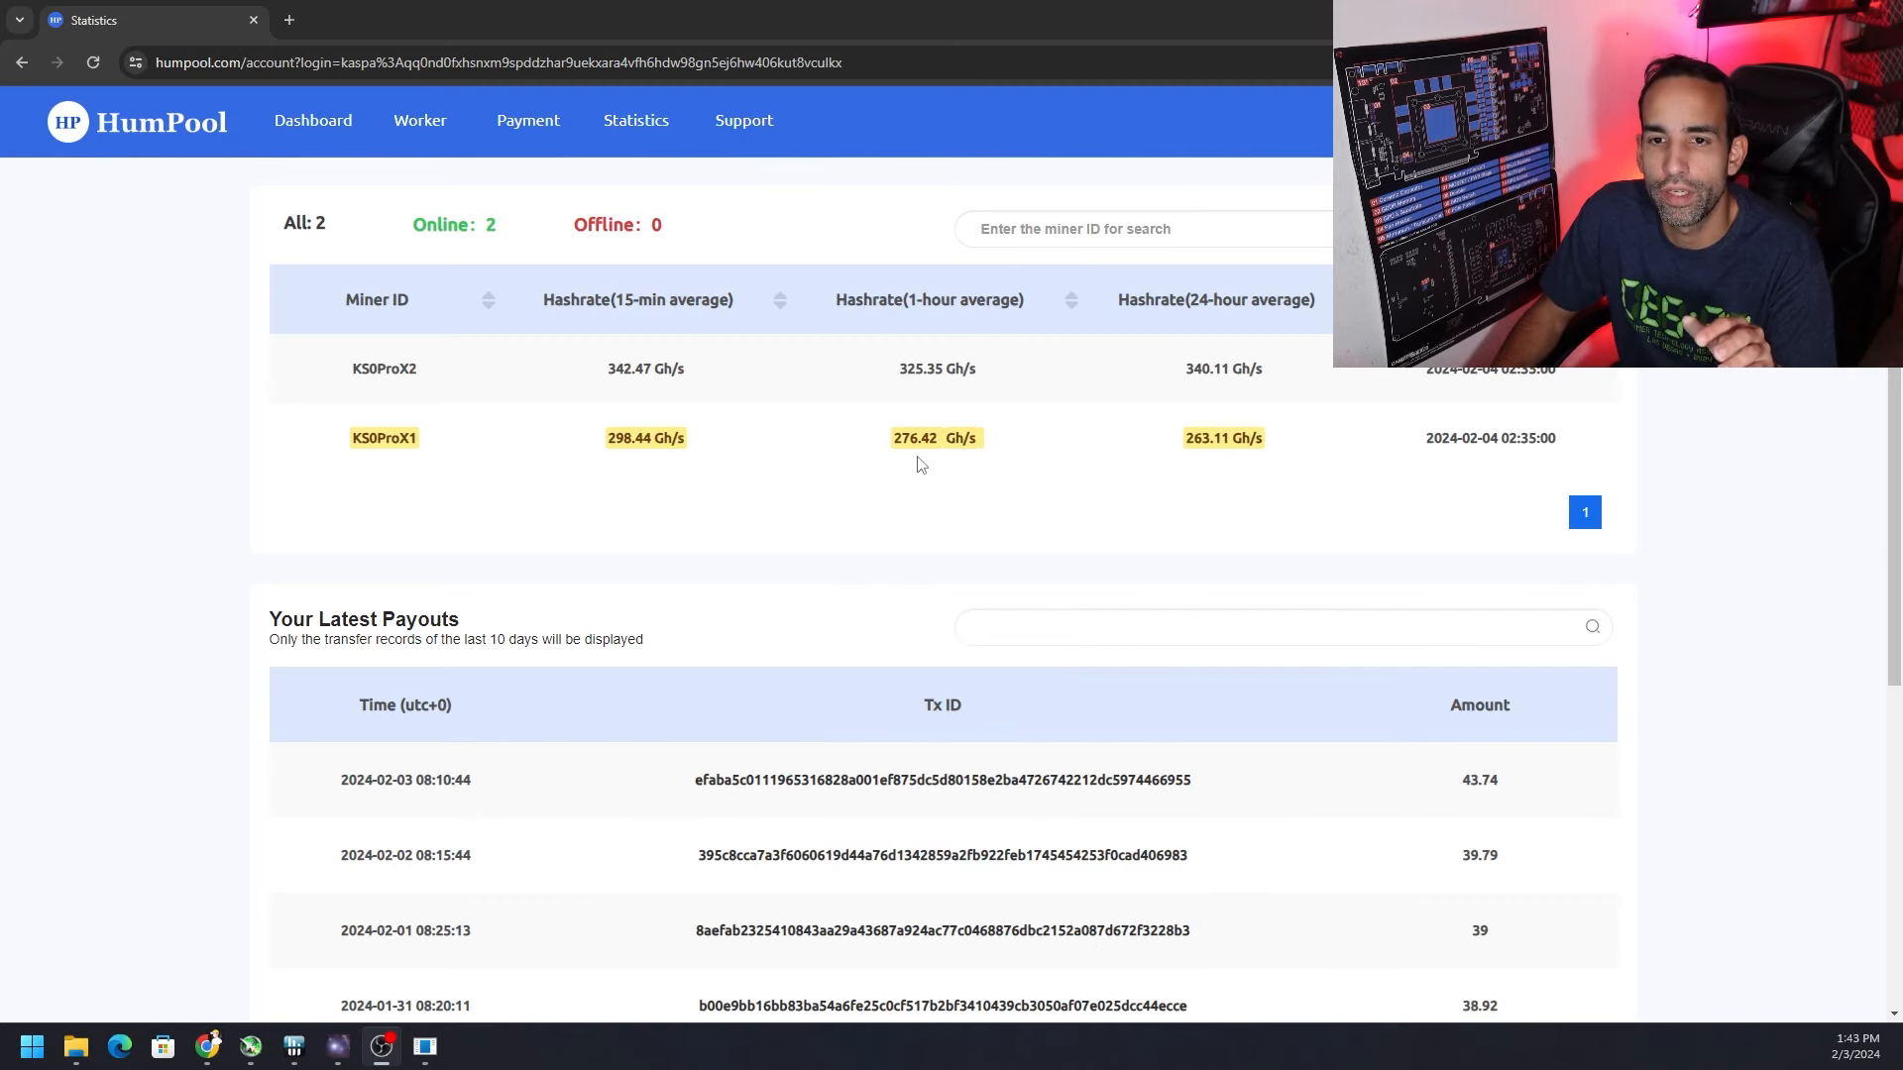
mouse_move(1243, 482)
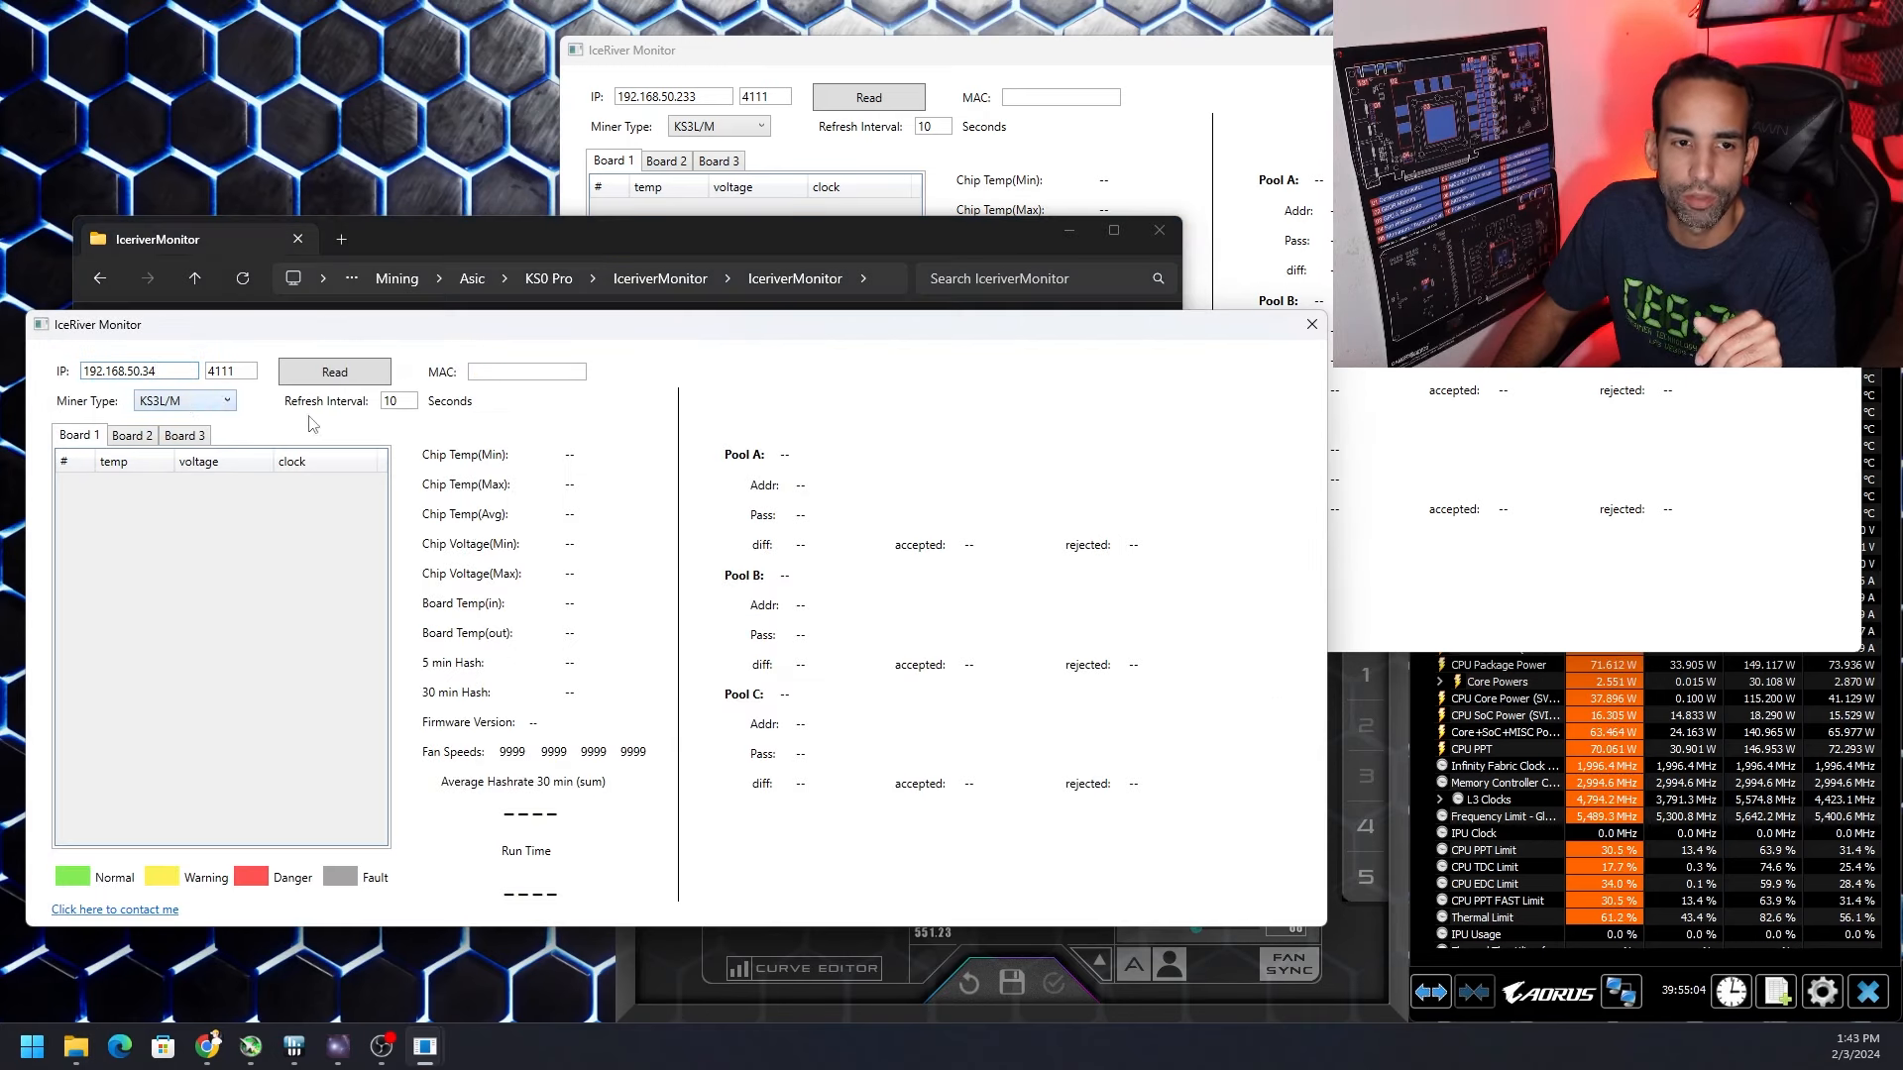
Select KS0PRO as the miner type for 192.168.50.34 and start reading its stats
left_click(226, 400)
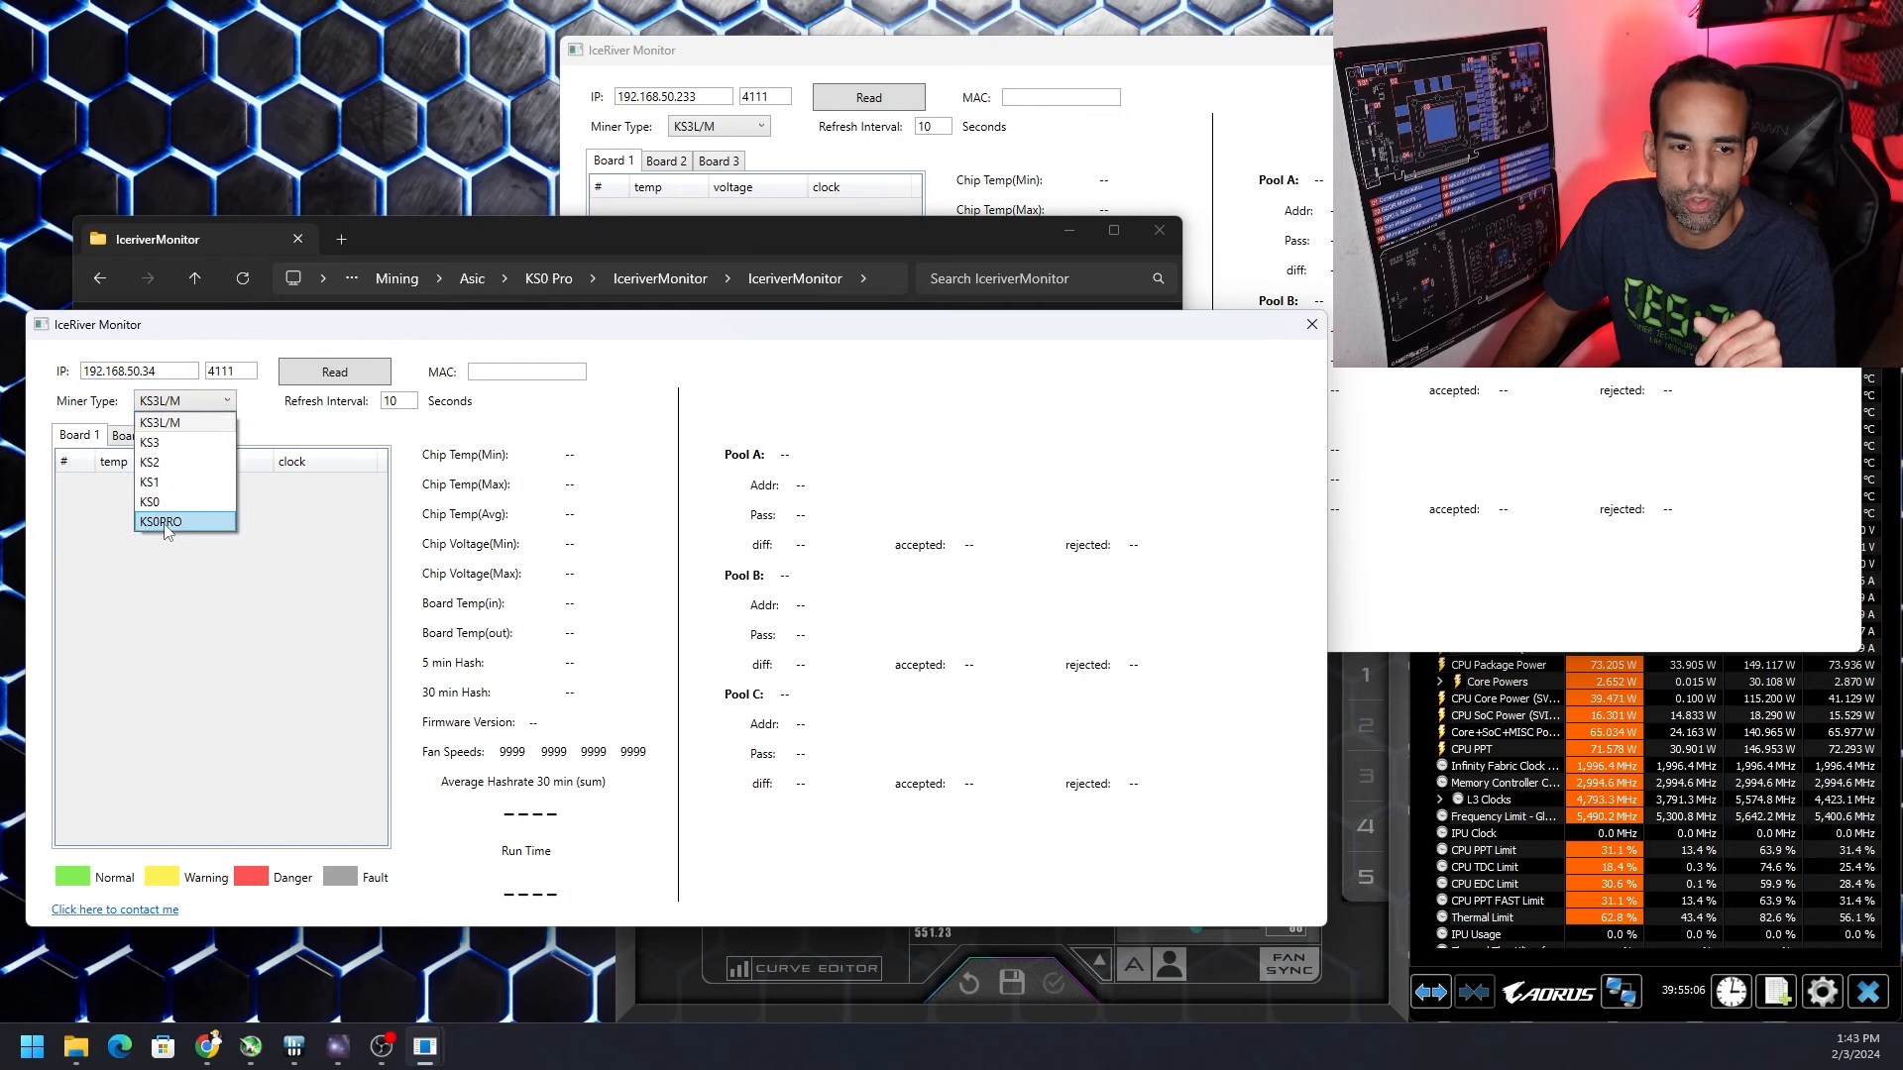
left_click(164, 521)
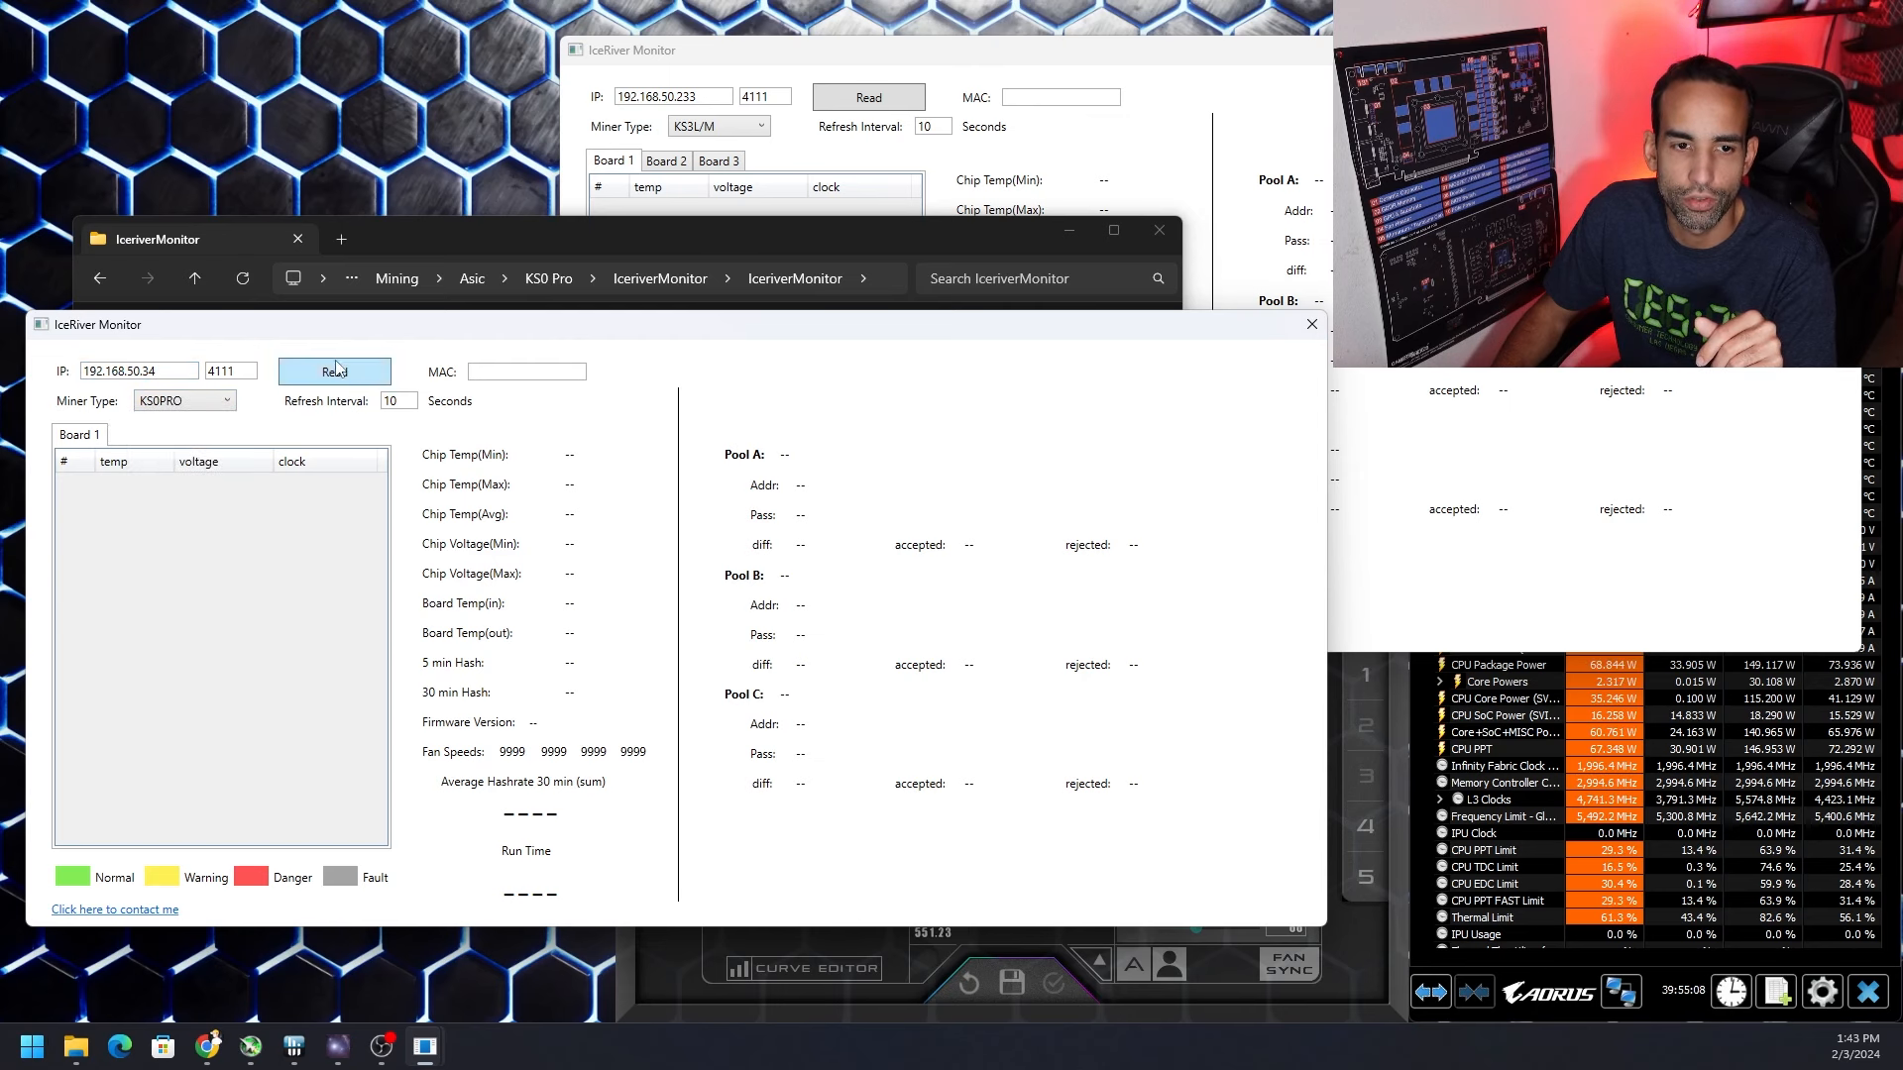
left_click(334, 372)
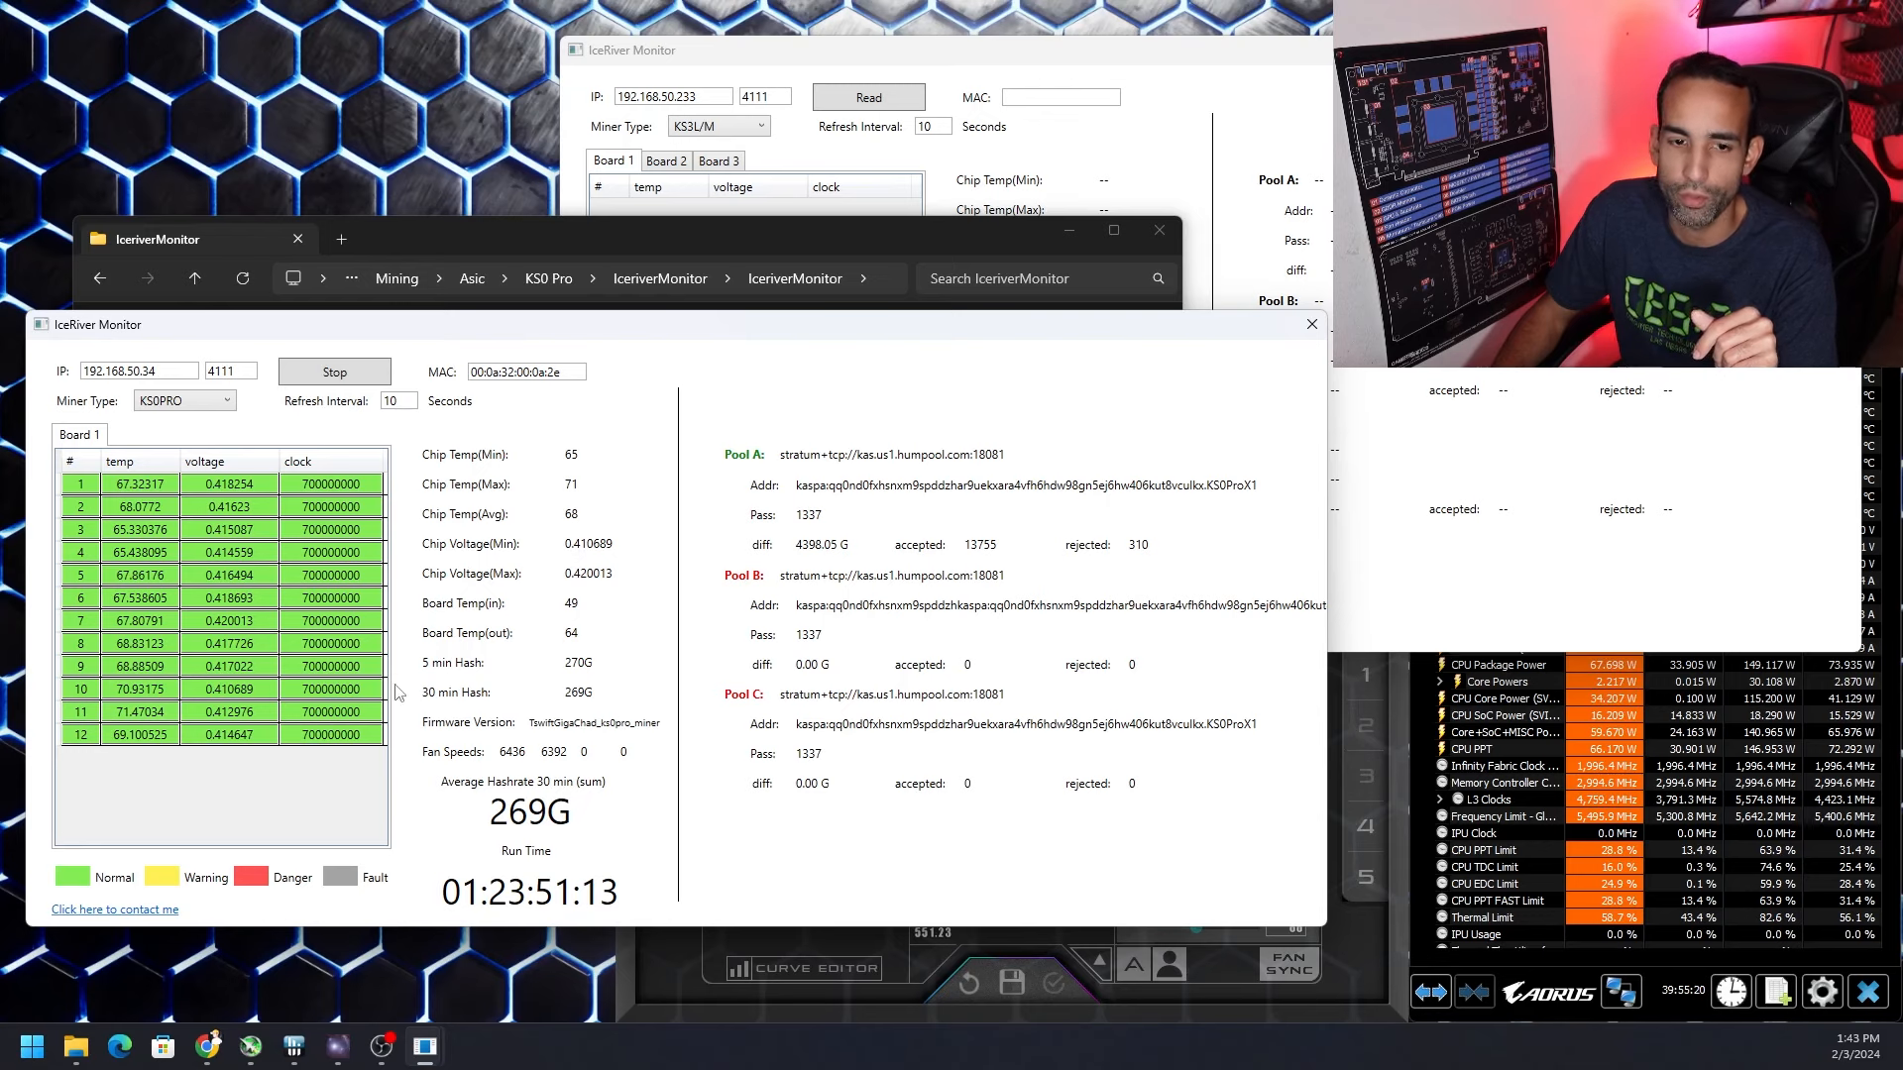
mouse_move(544, 647)
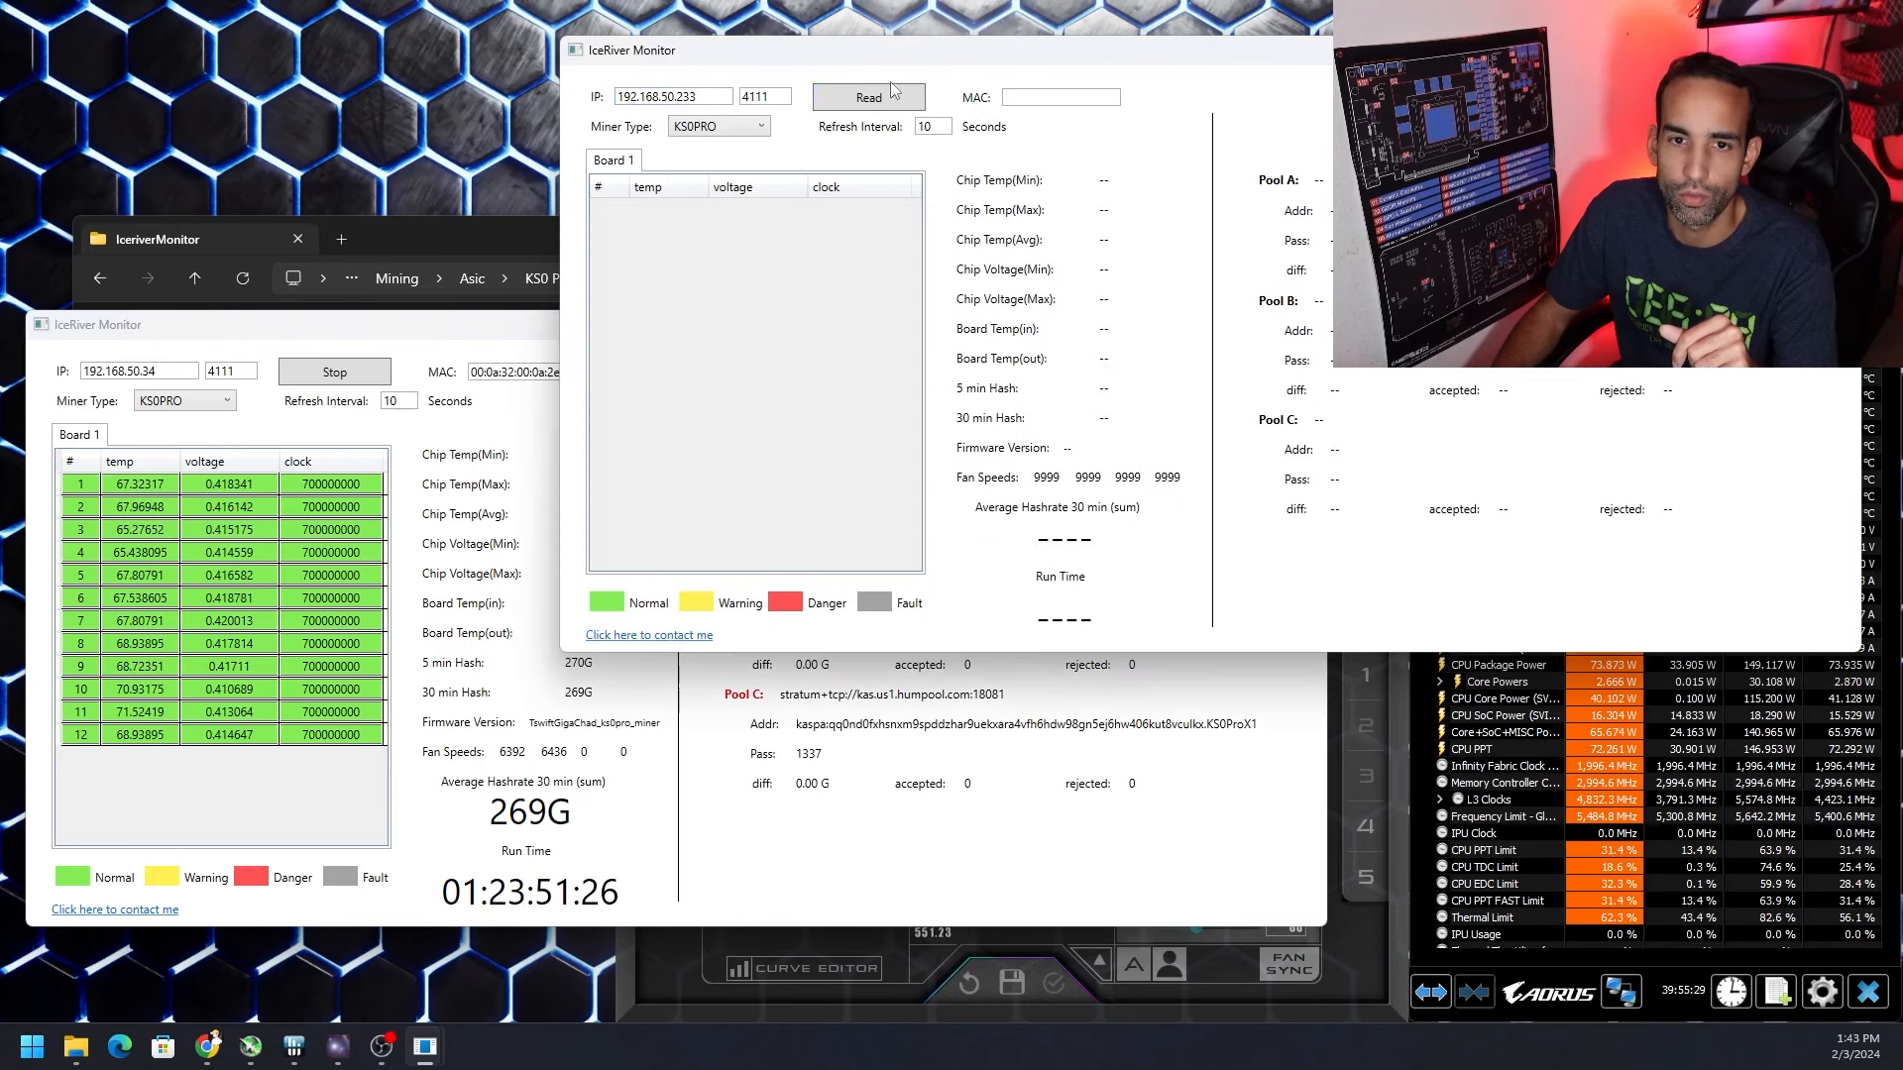
Start reading the KS0 Pro at 192.168.50.233 in the second monitor window
left_click(868, 97)
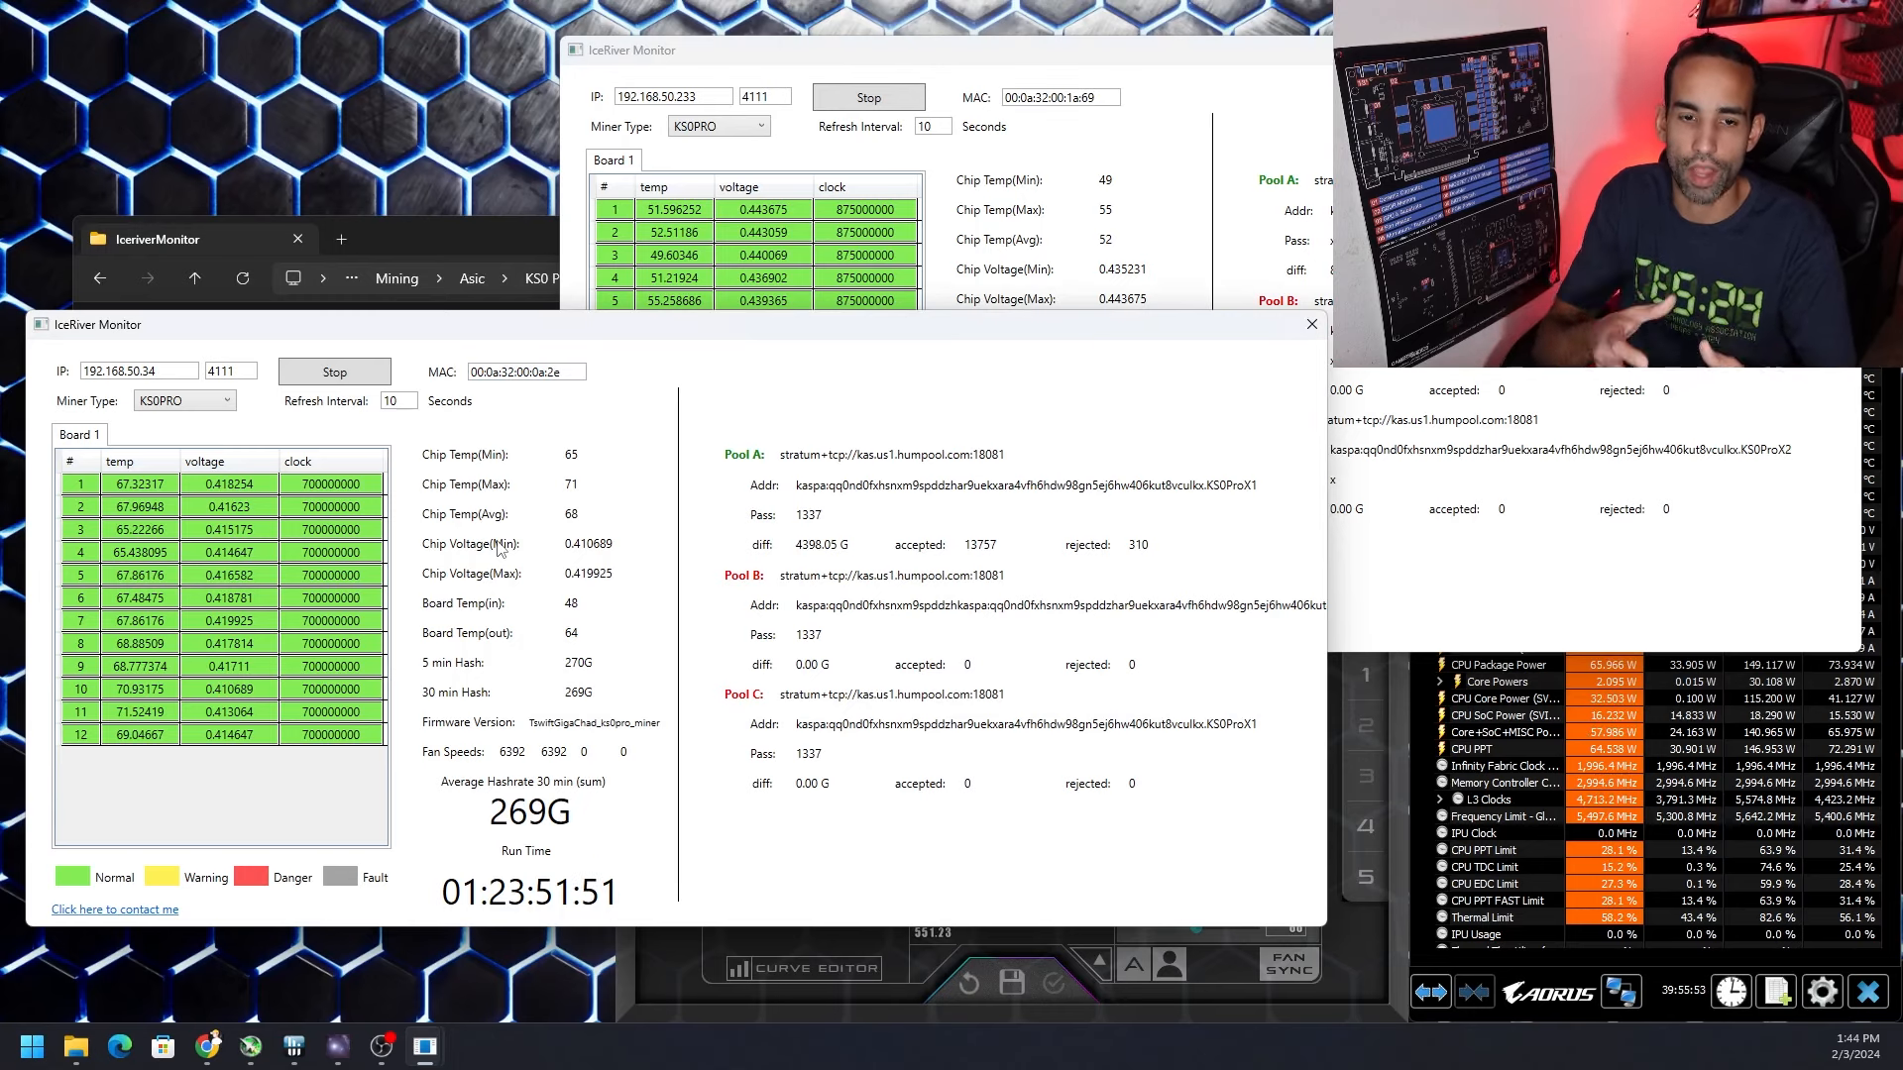
mouse_move(1007, 465)
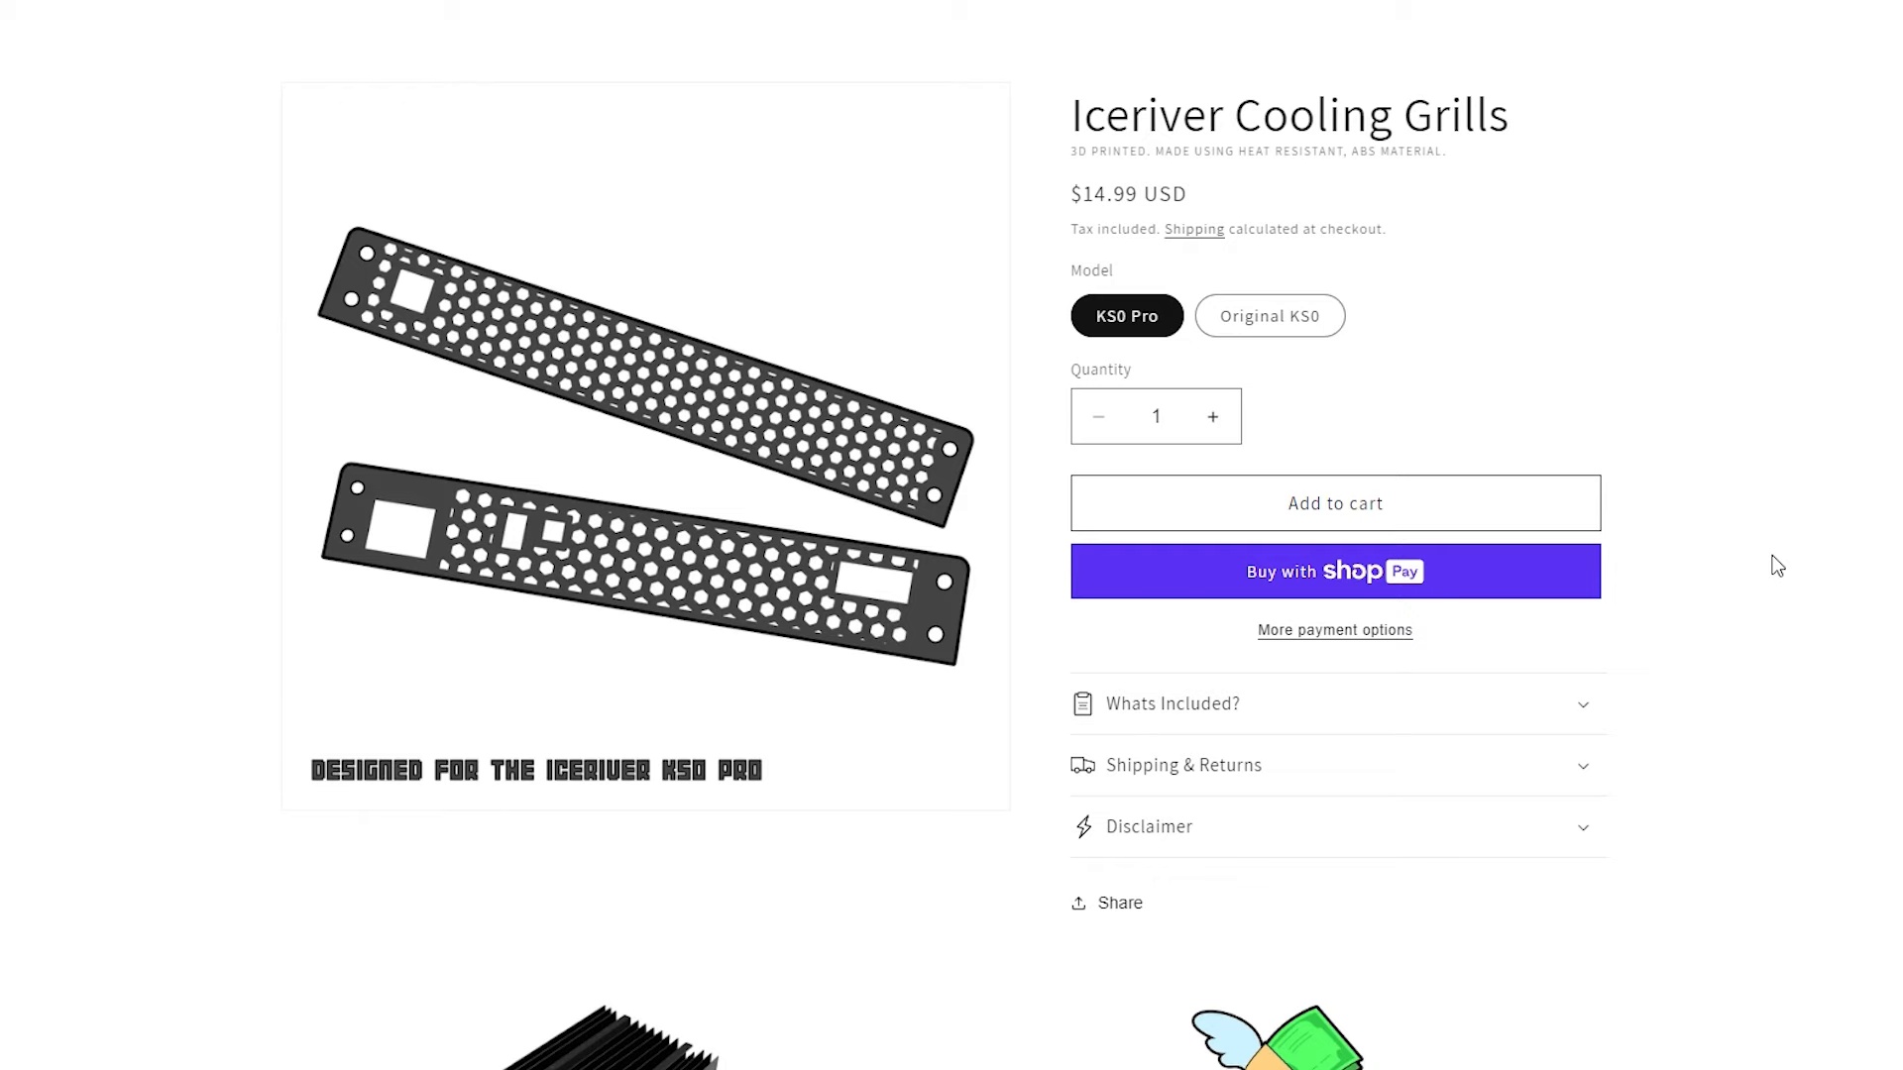
Scroll the Iceriver Cooling Grills page down to the Custom Cooling Design and Bulk Pricing sections
scroll("down", 3)
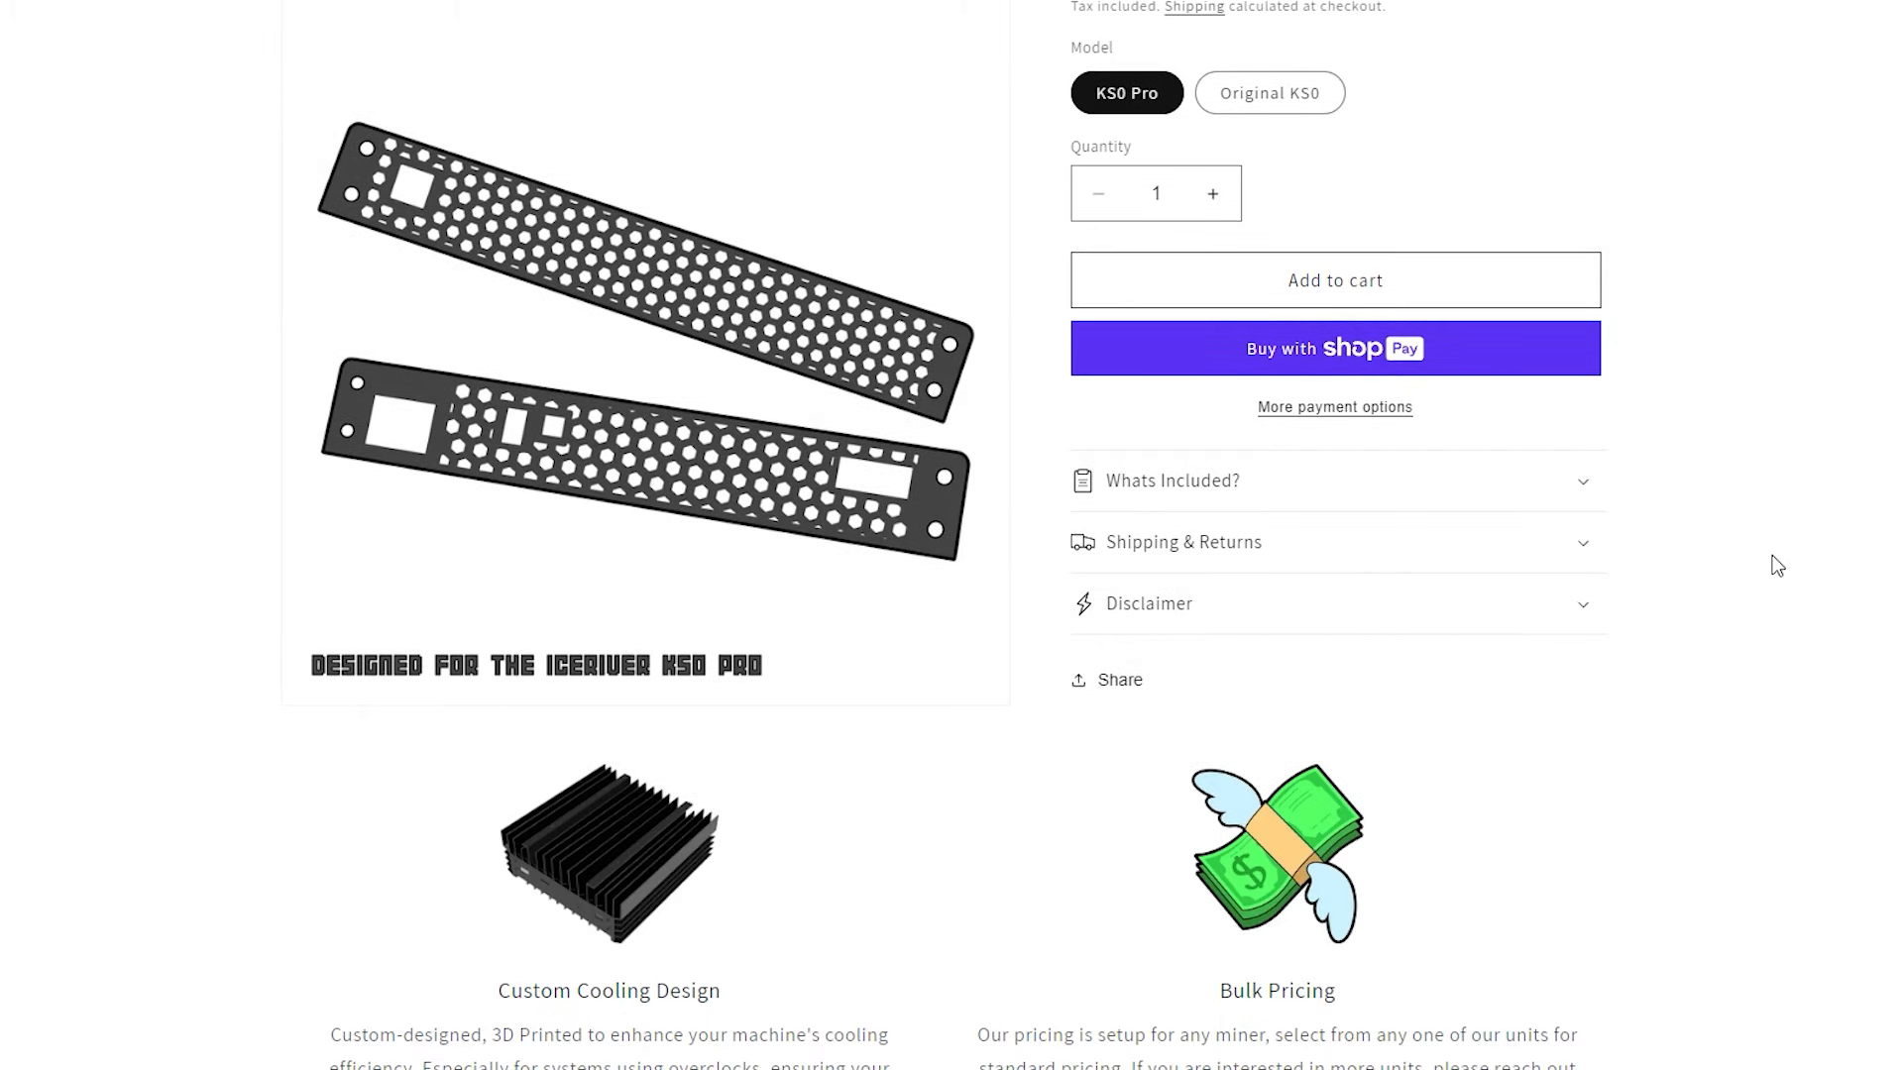
scroll("down", 3)
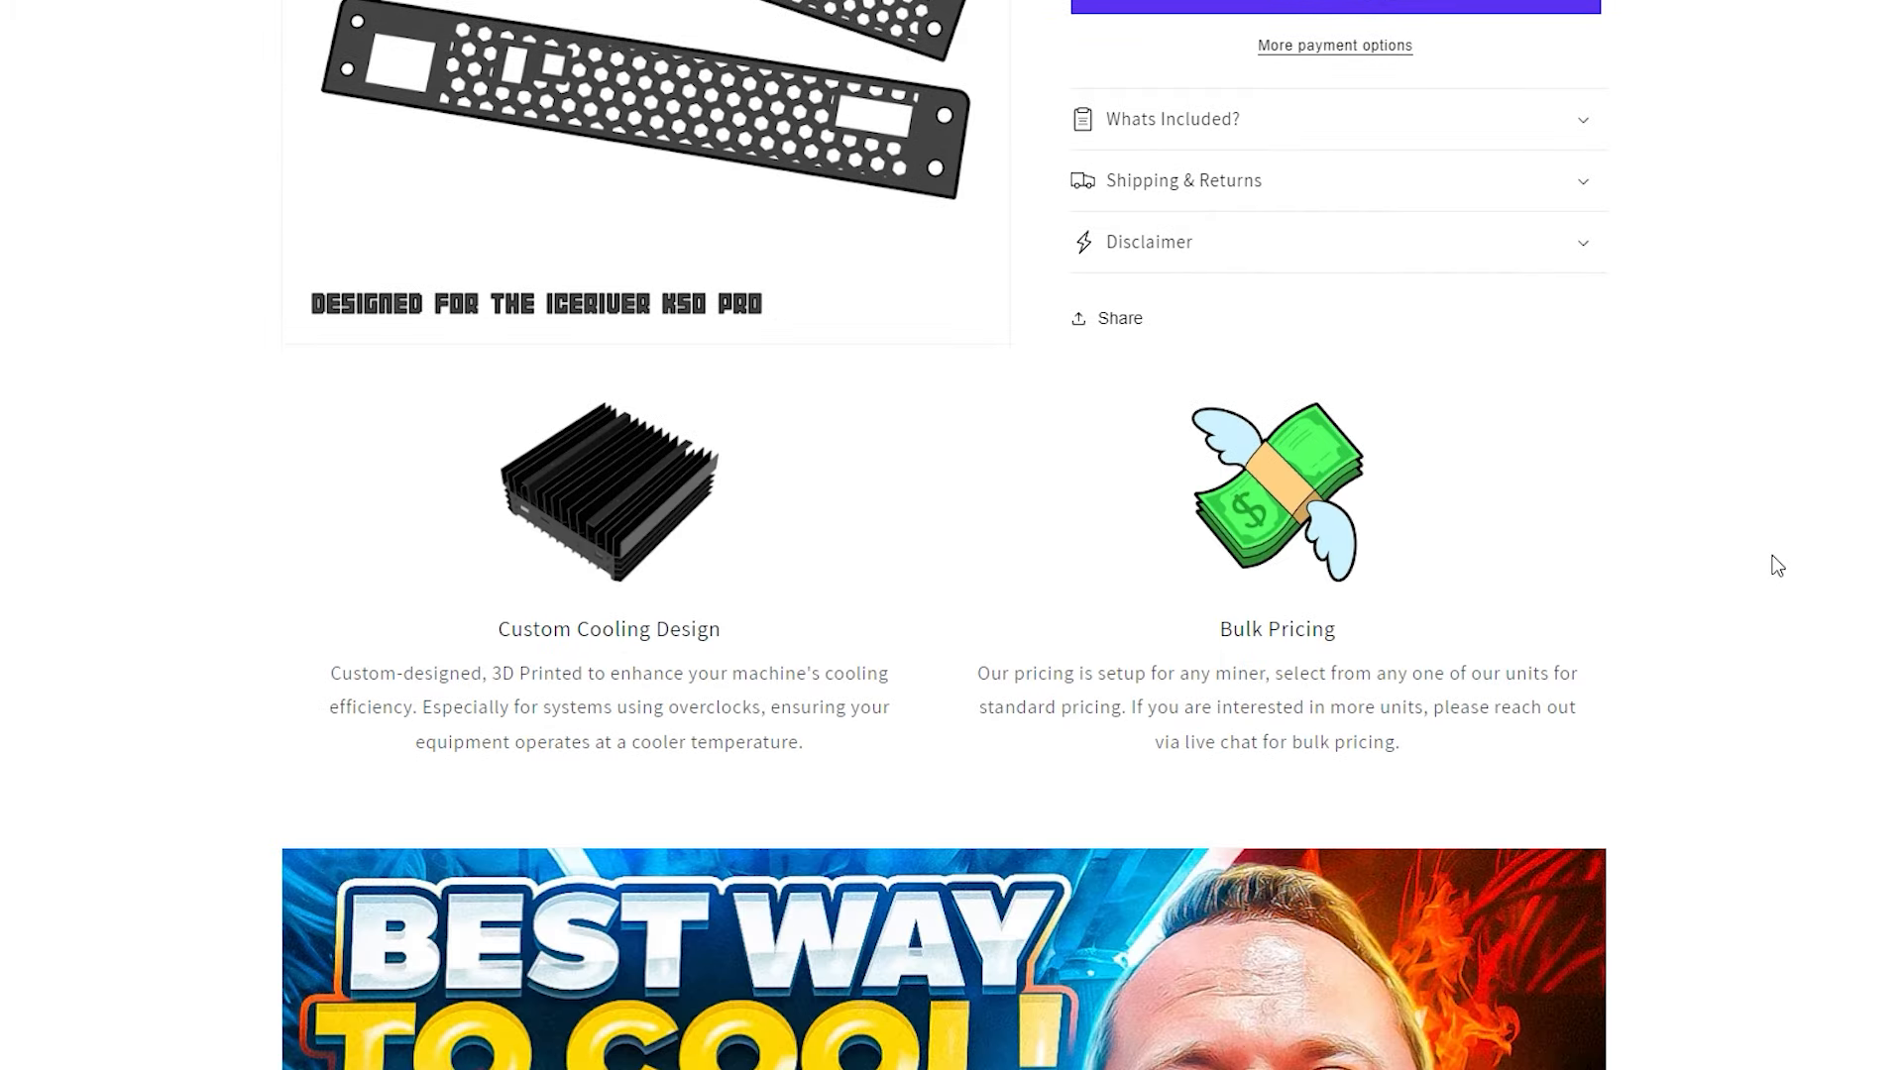
scroll("down", 3)
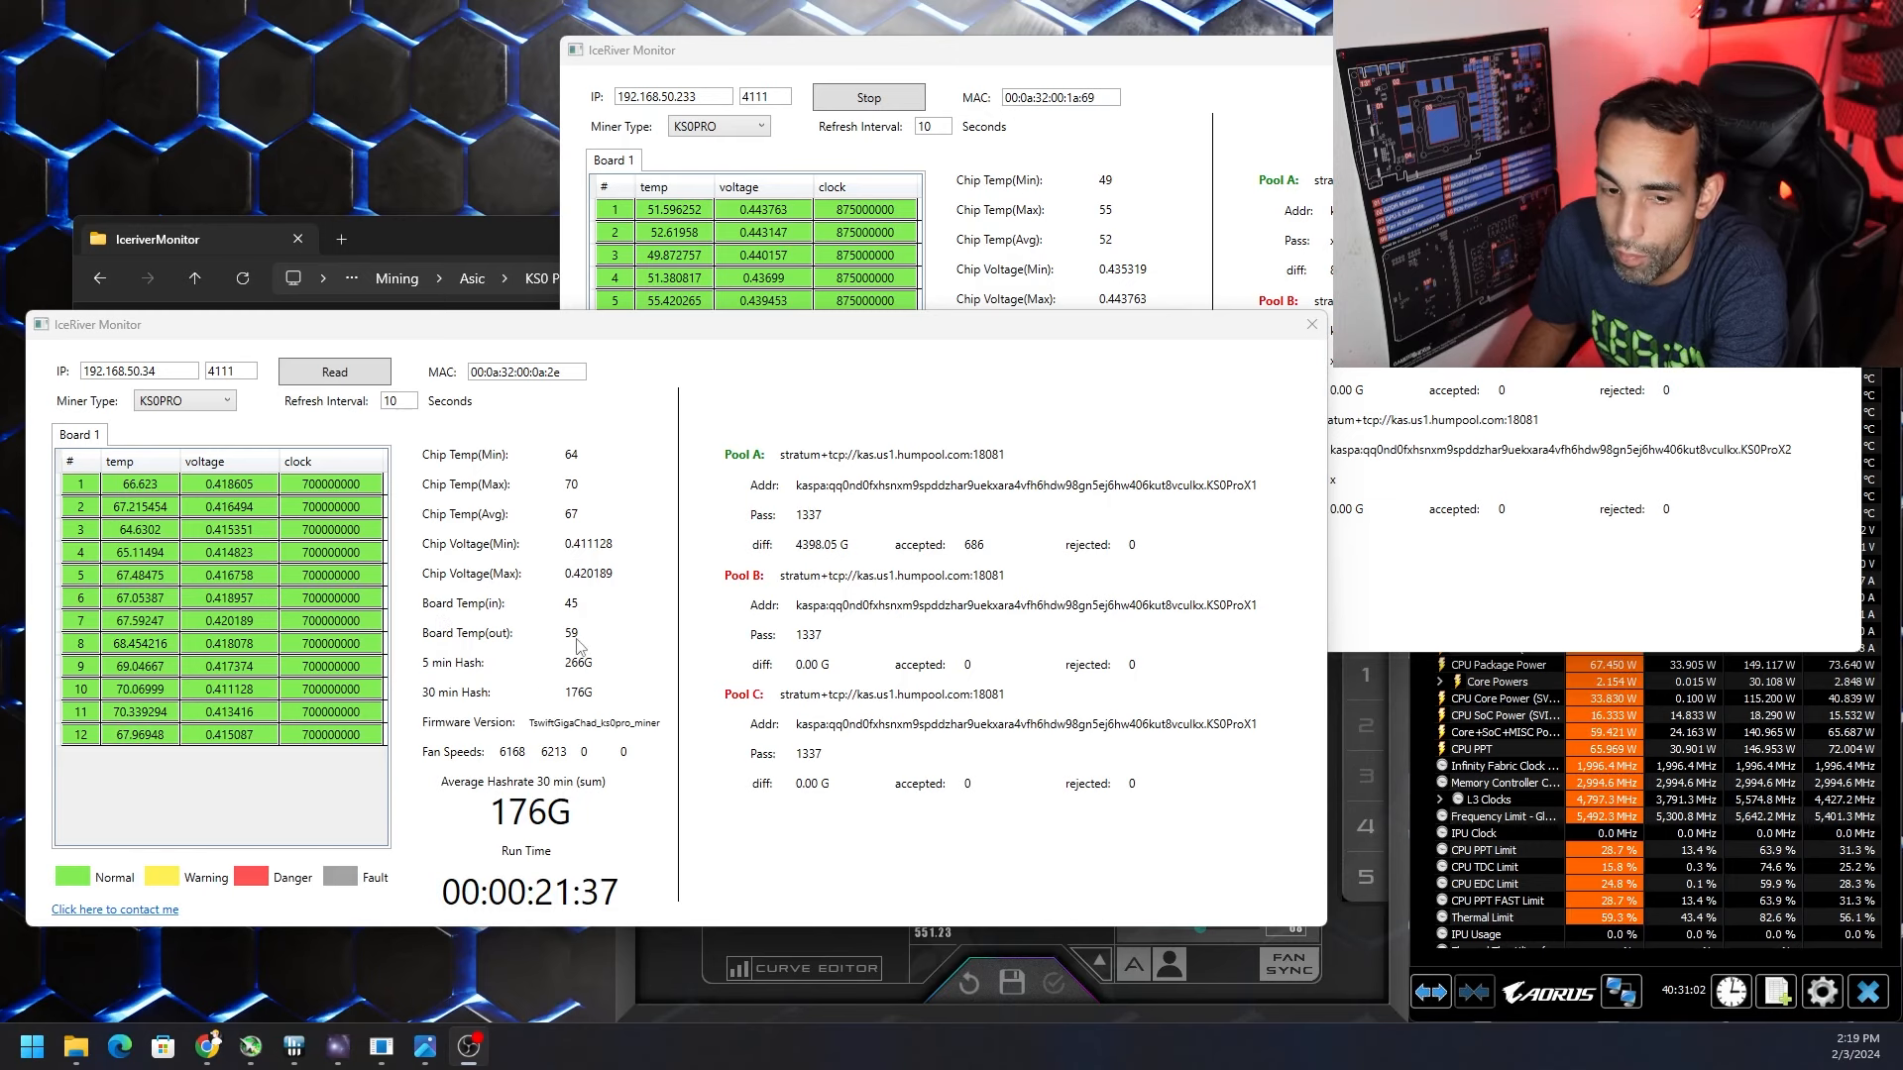
Bring IceRiver Monitor back to compare the .34 miner's 176G readings with the .233 miner
left_click(425, 1047)
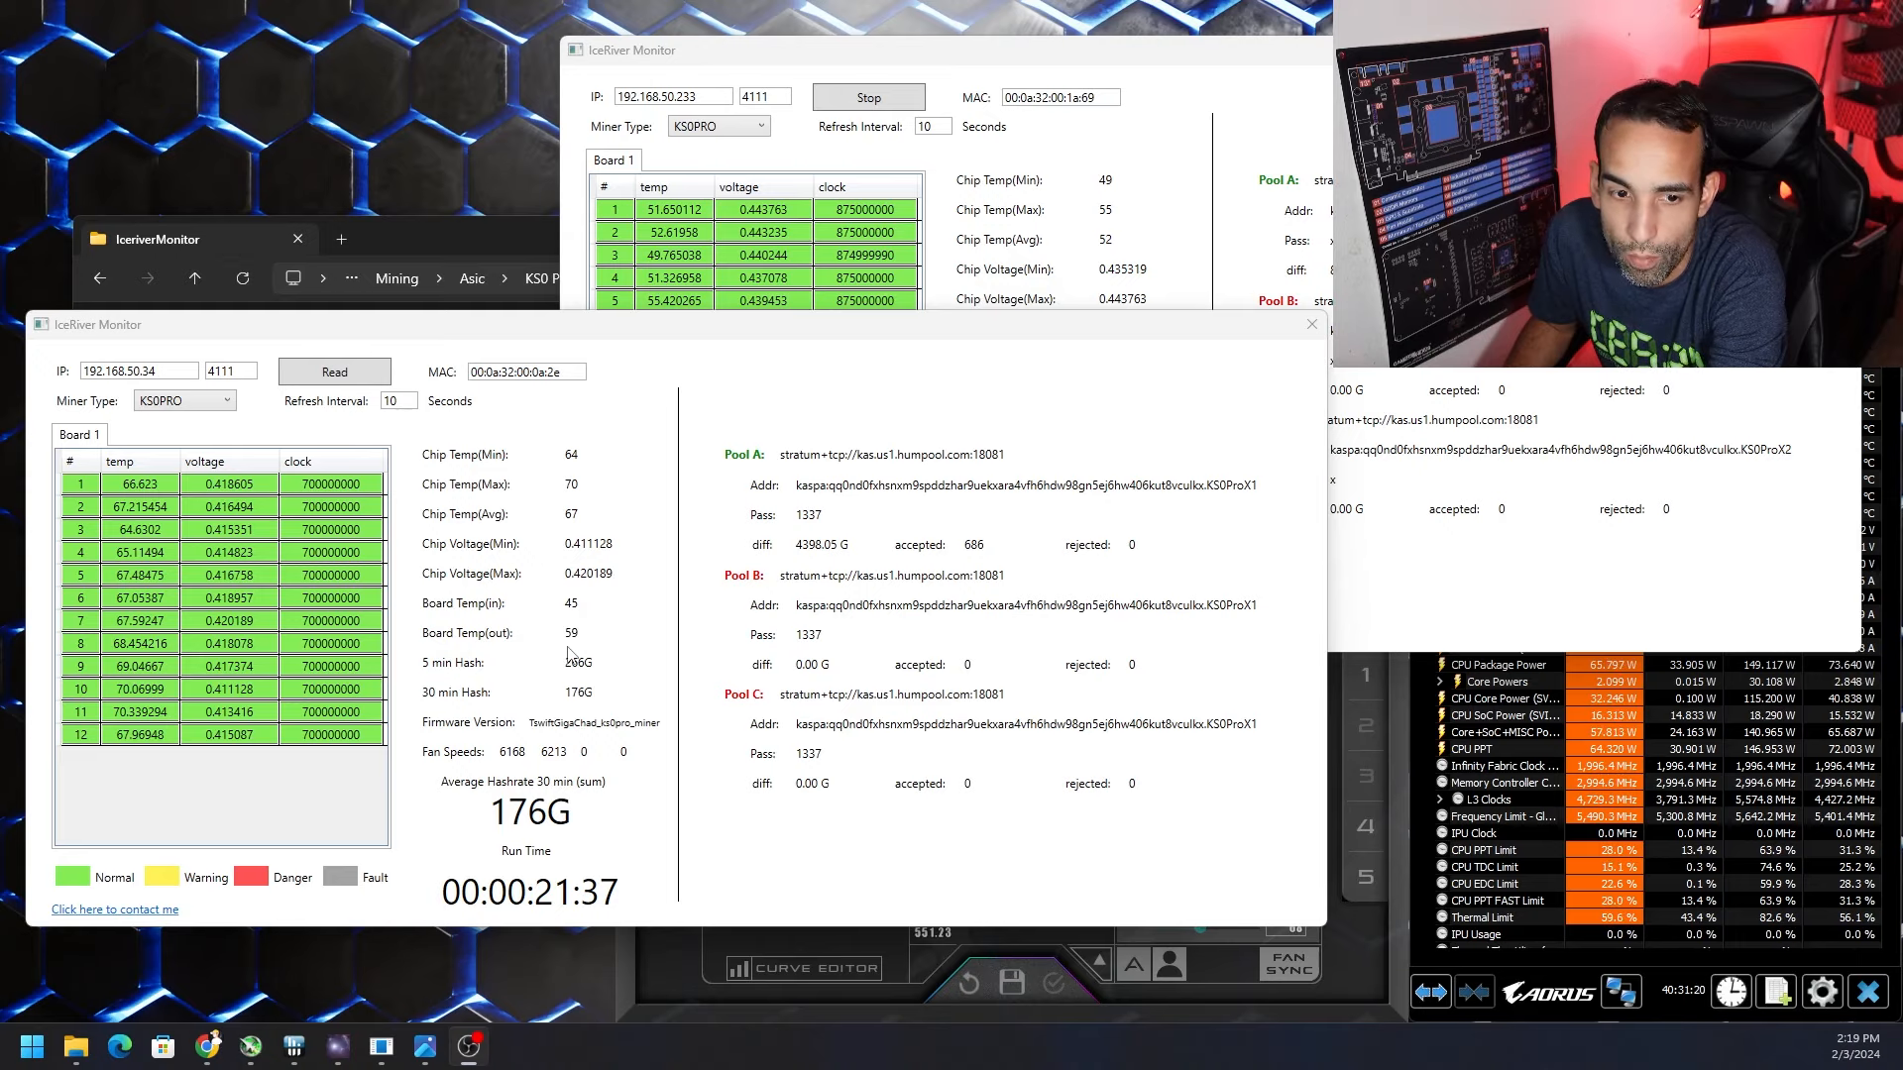
mouse_move(764, 653)
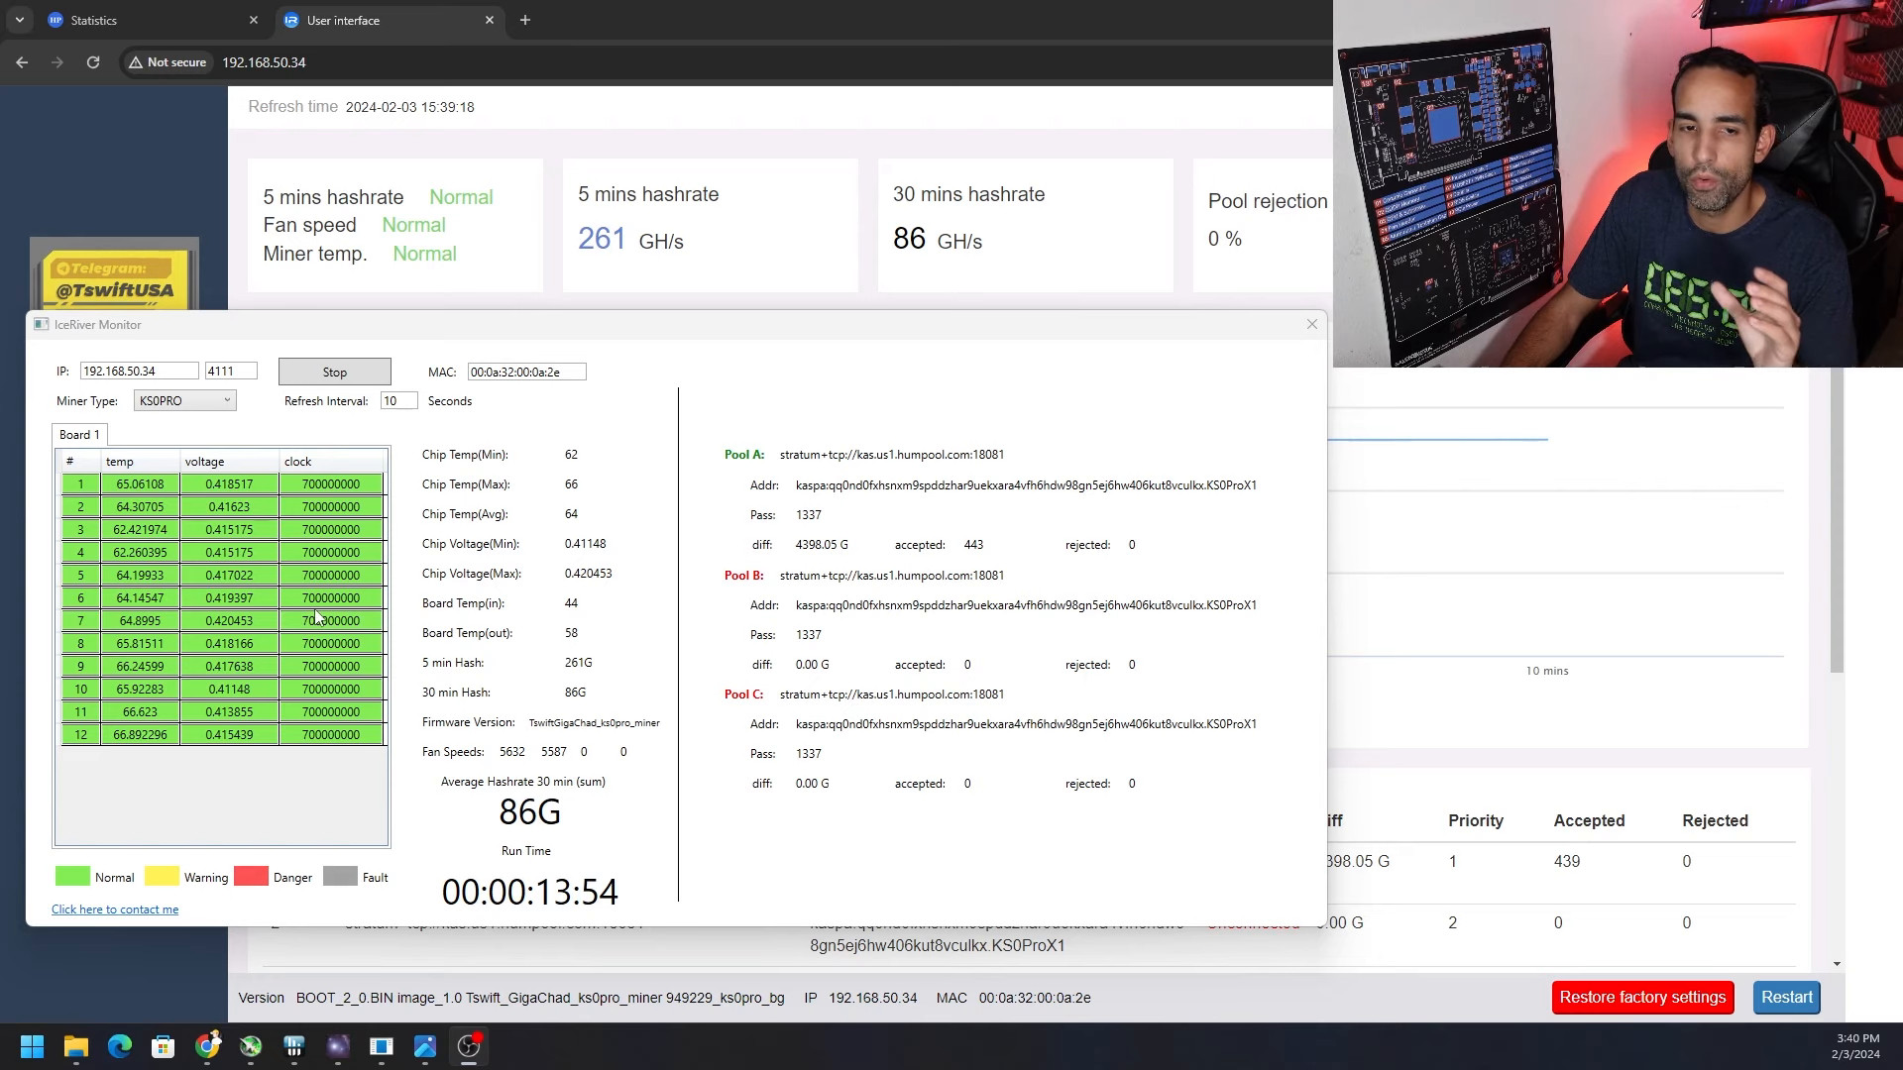
mouse_move(318, 616)
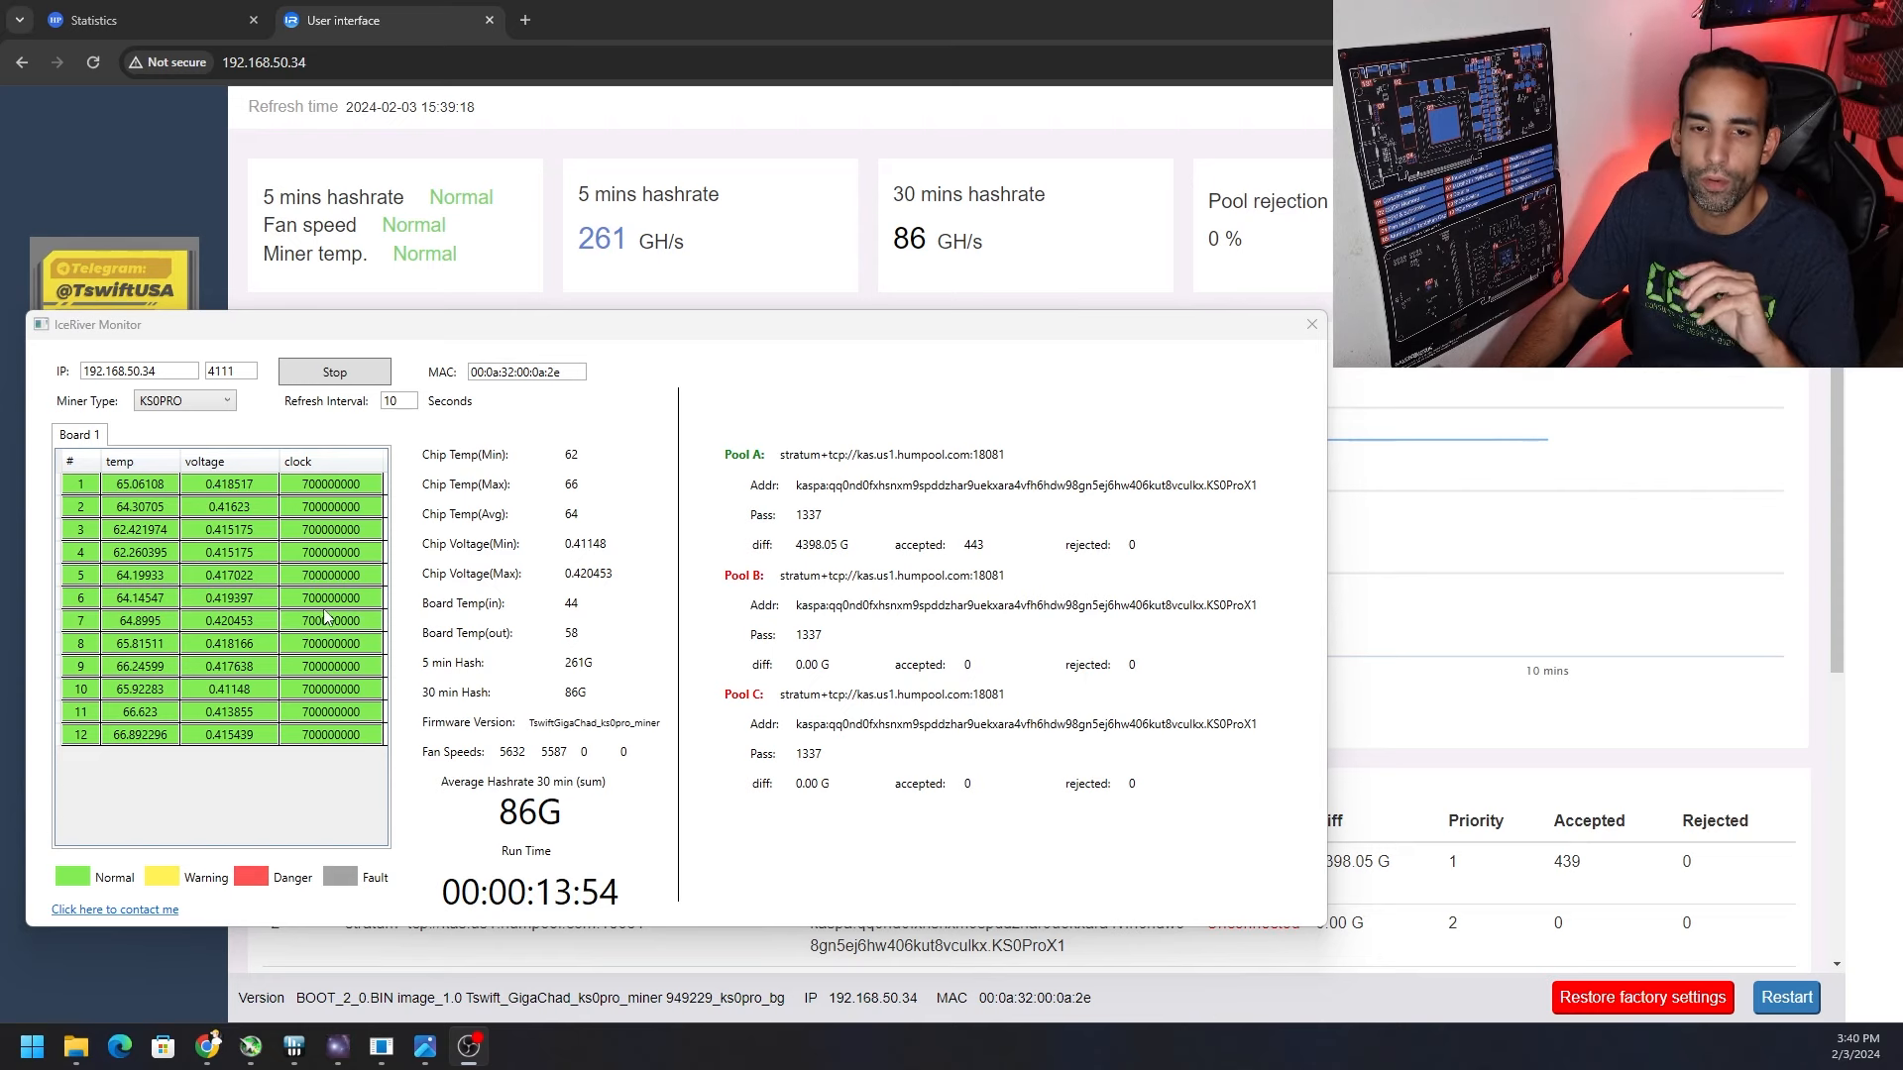
Bring the IceRiver Monitor board table for the .34 miner in front of its web dashboard
left_click(330, 597)
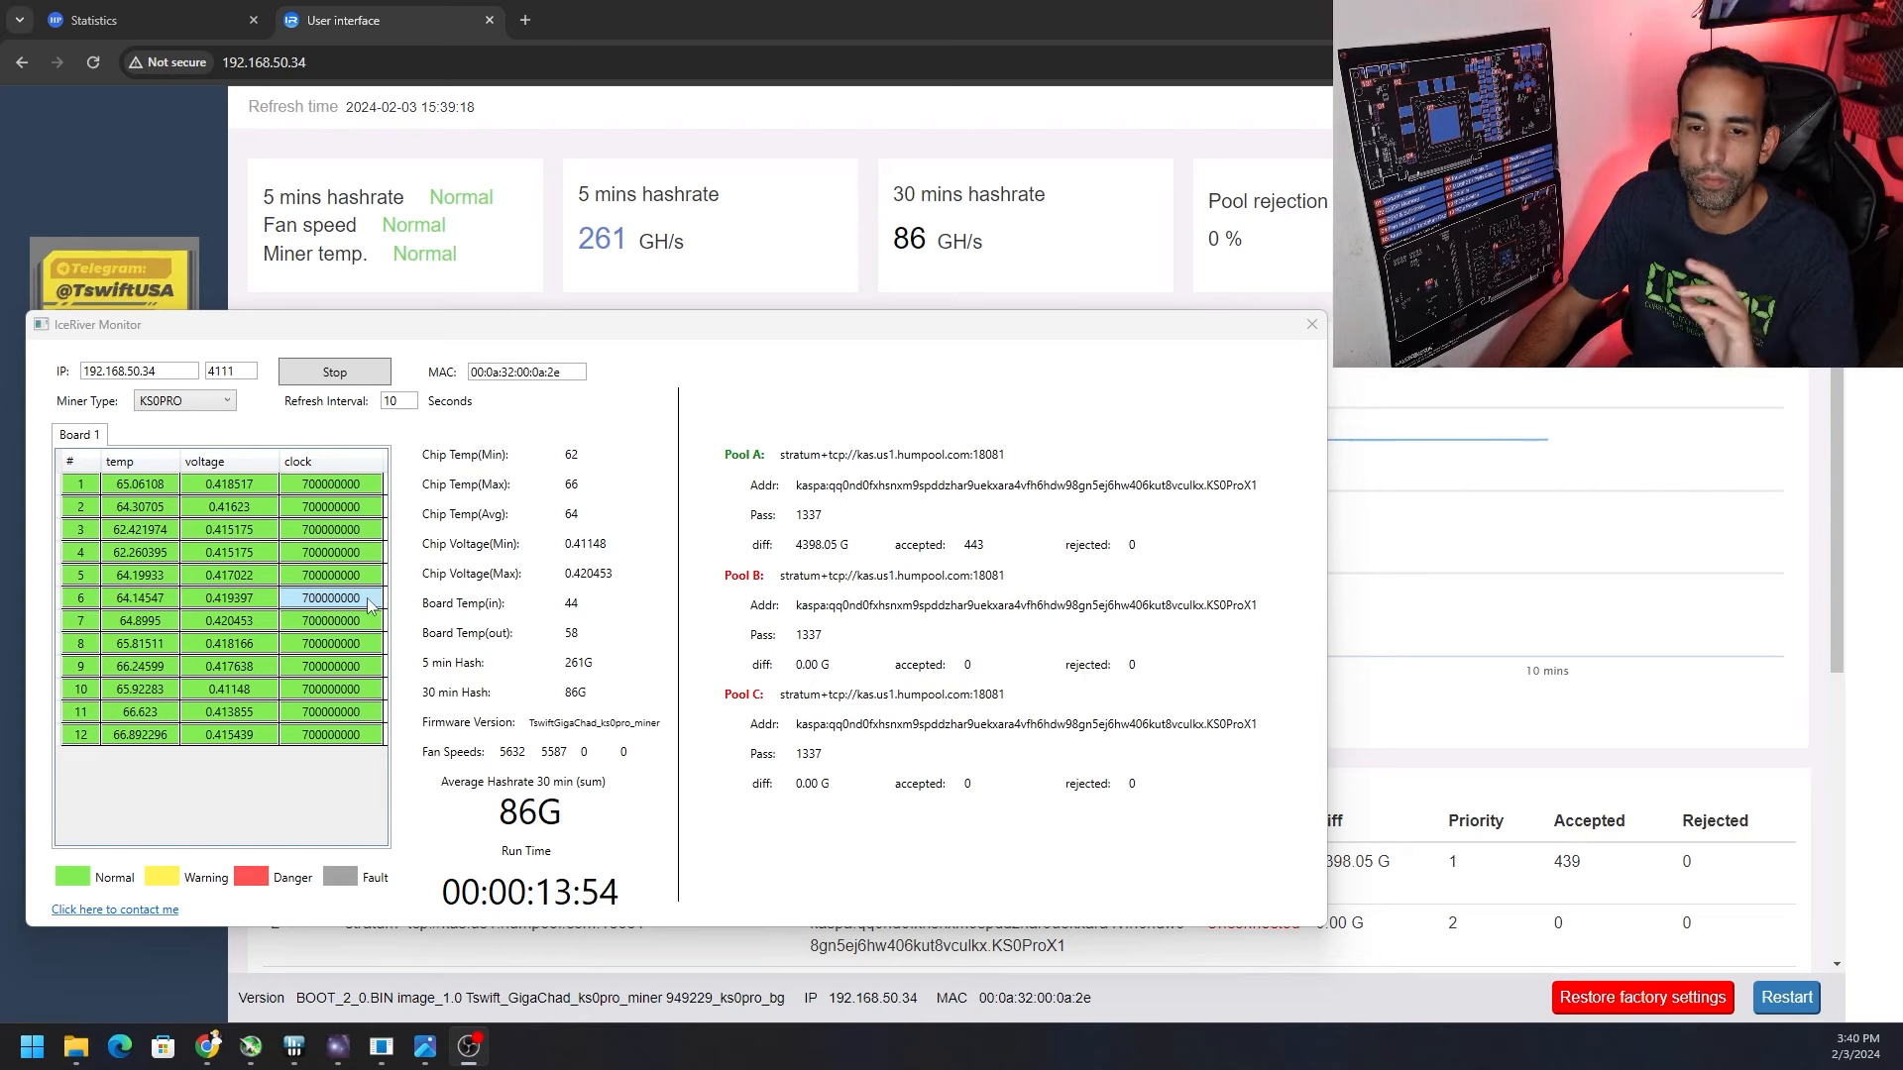